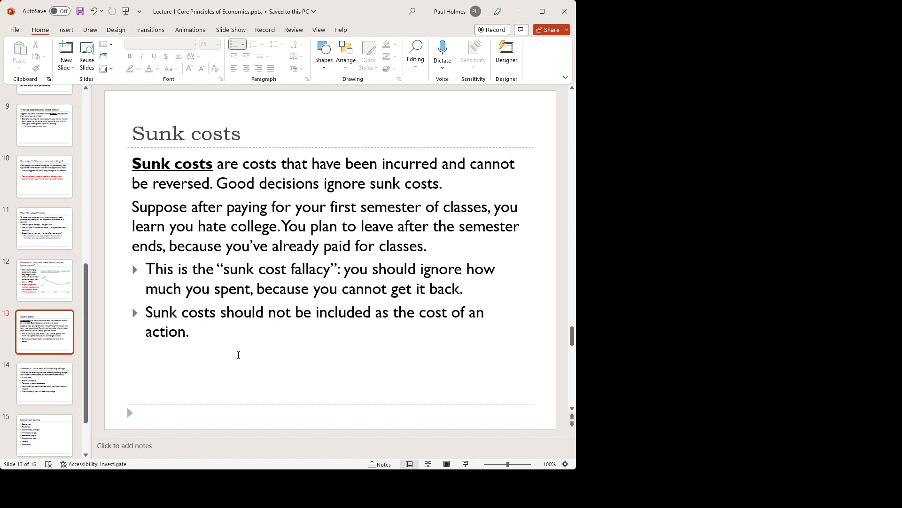
mouse_move(213, 354)
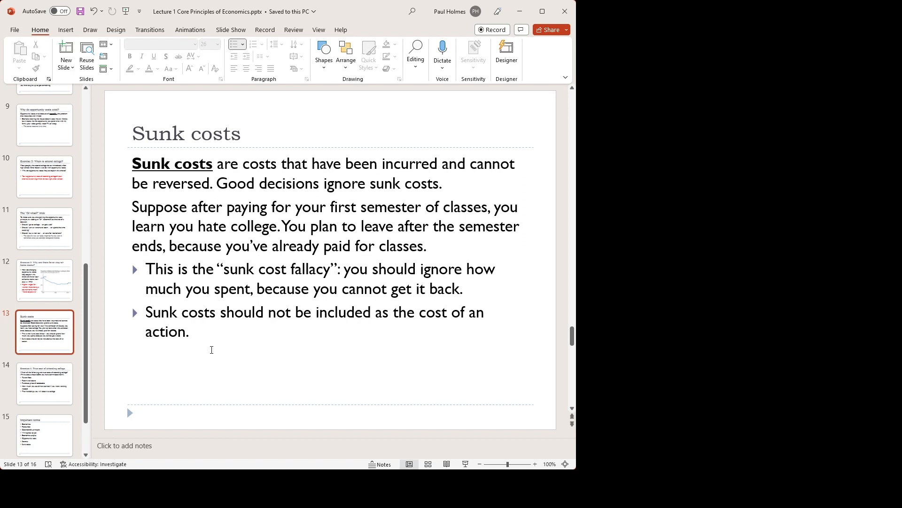
mouse_move(203, 361)
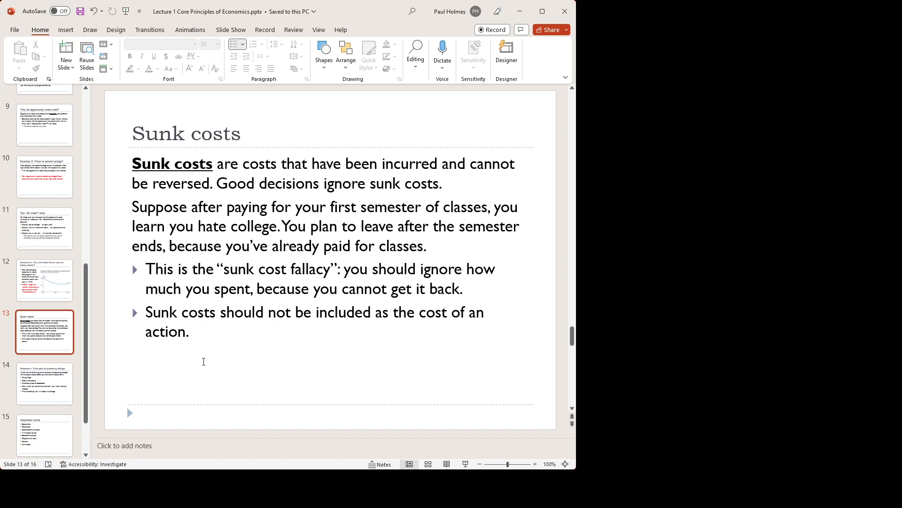